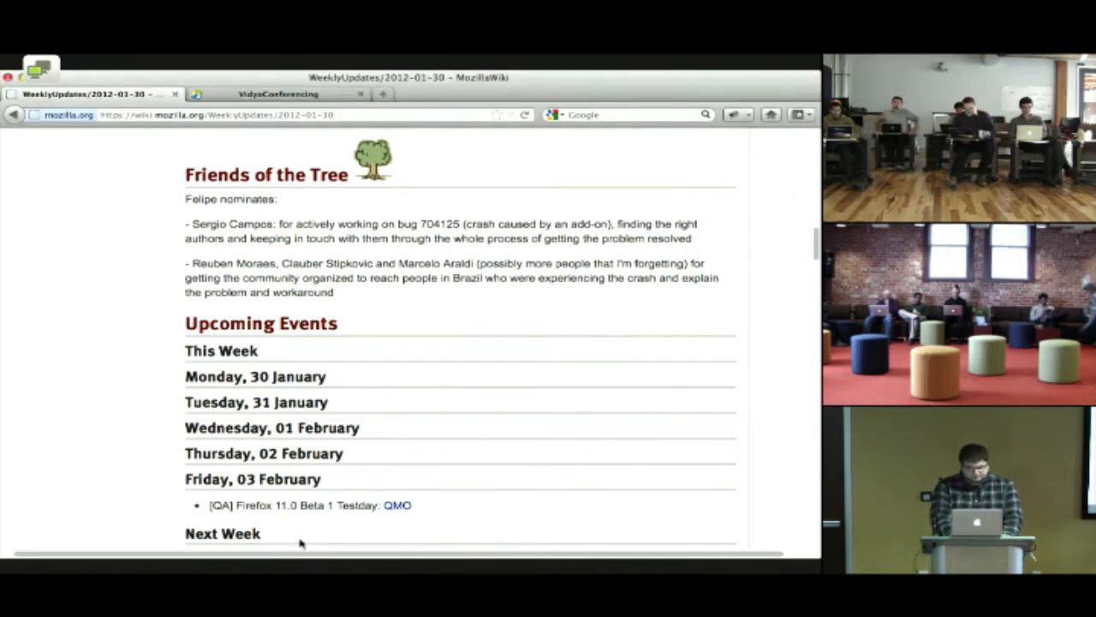
mouse_move(321, 496)
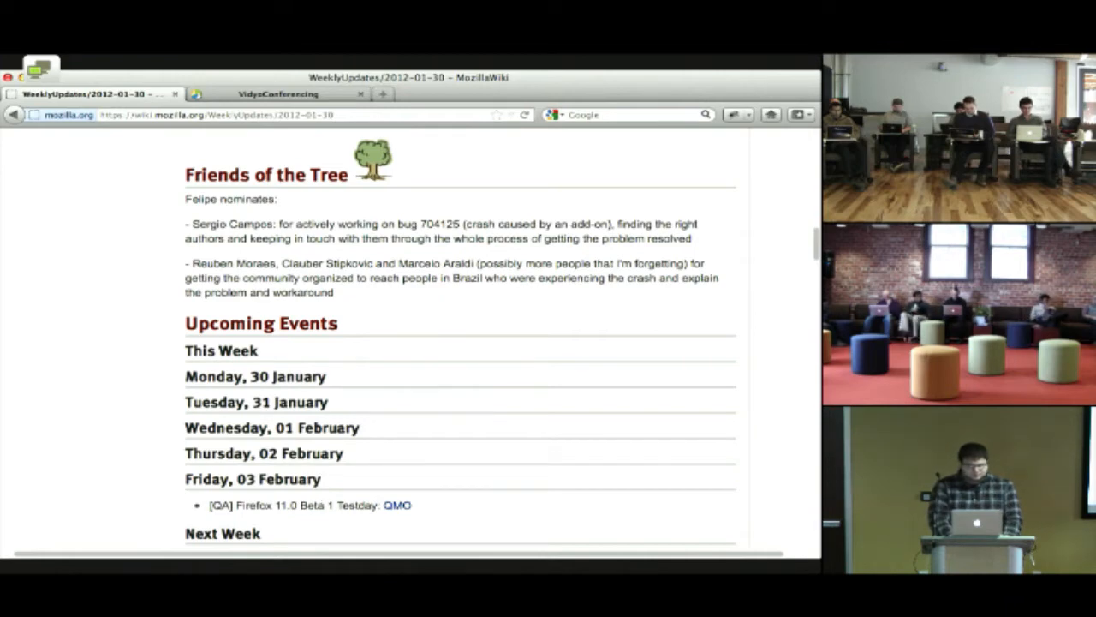
mouse_move(578, 242)
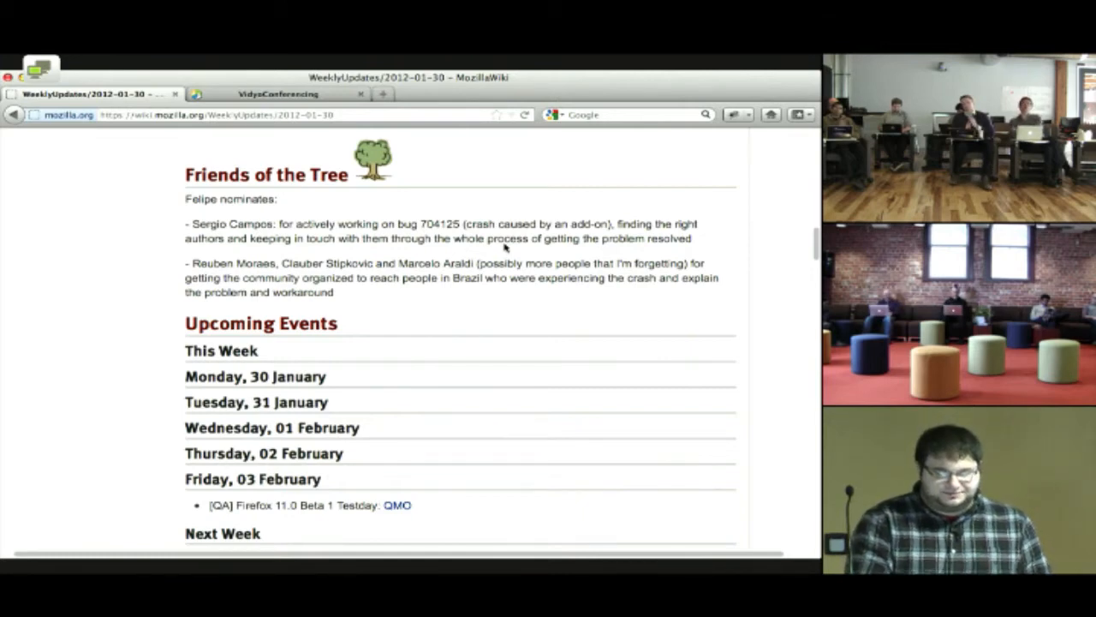
mouse_move(488, 301)
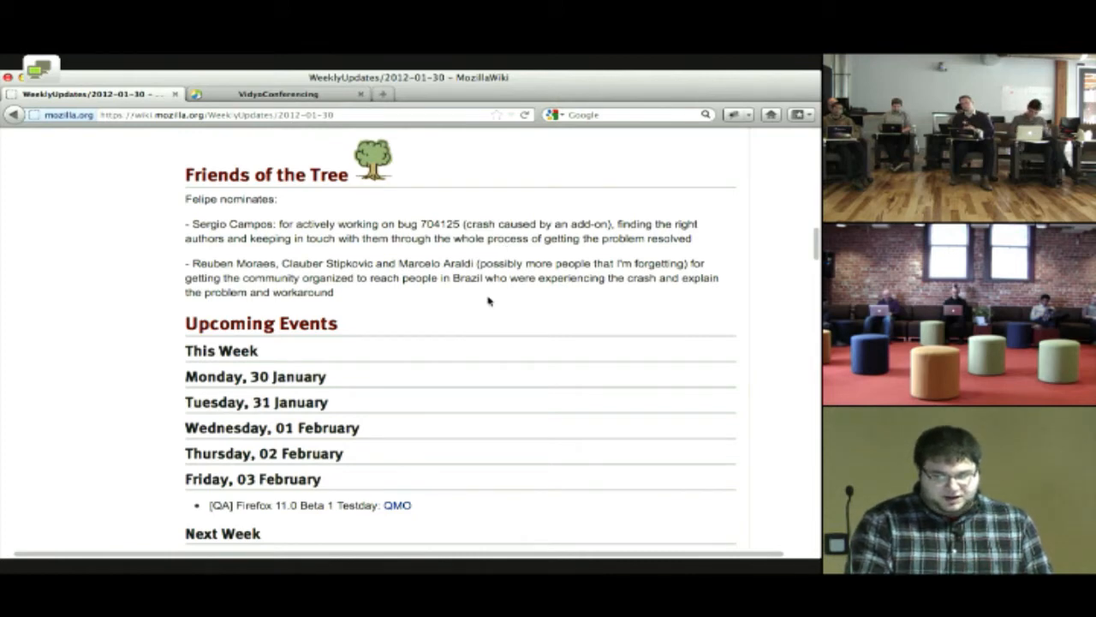
scroll(down, 3)
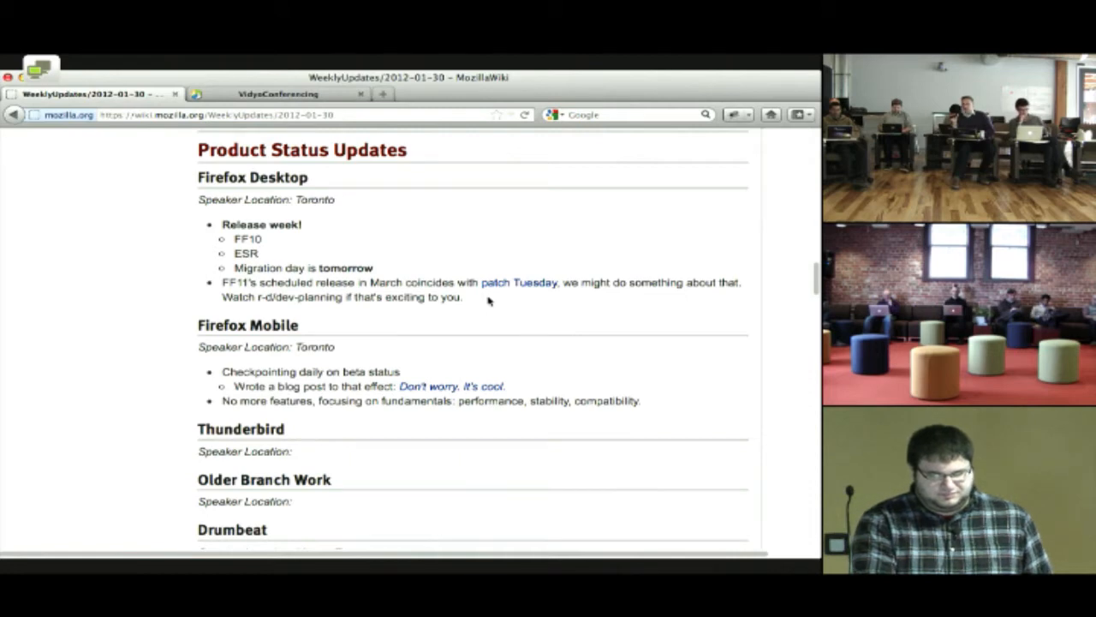
scroll(down, 3)
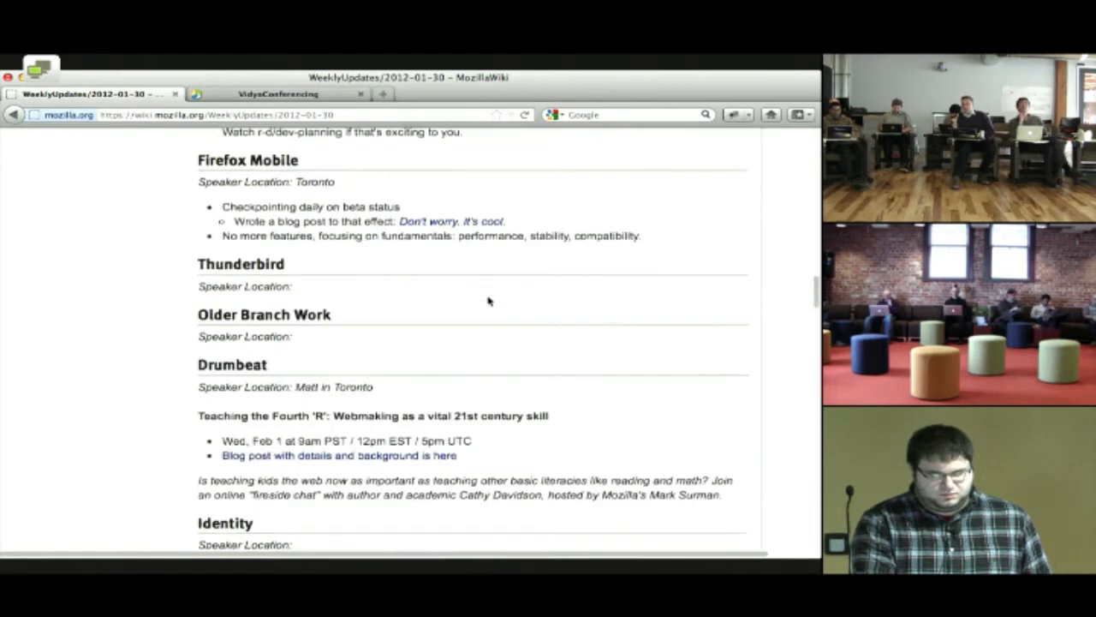
scroll(up, 3)
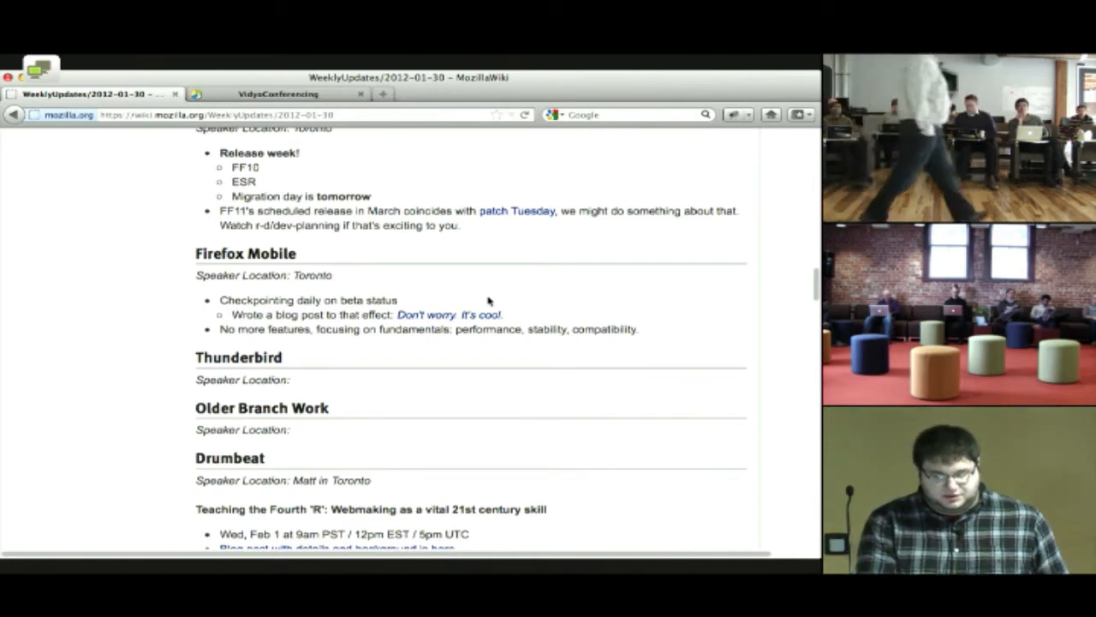
scroll(down, 3)
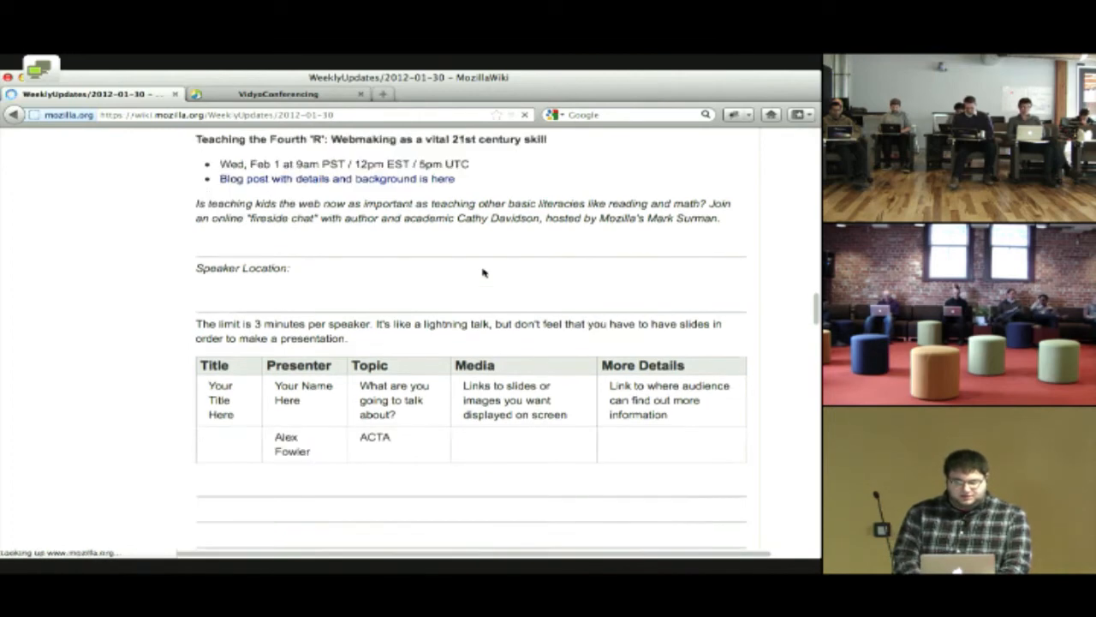
scroll(down, 3)
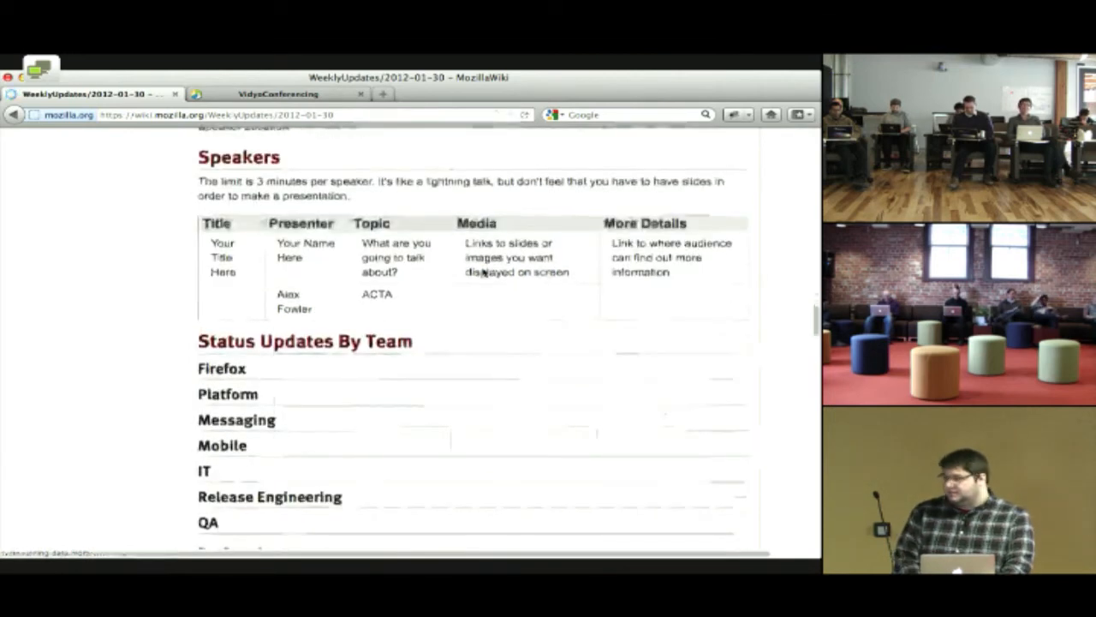
scroll(down, 3)
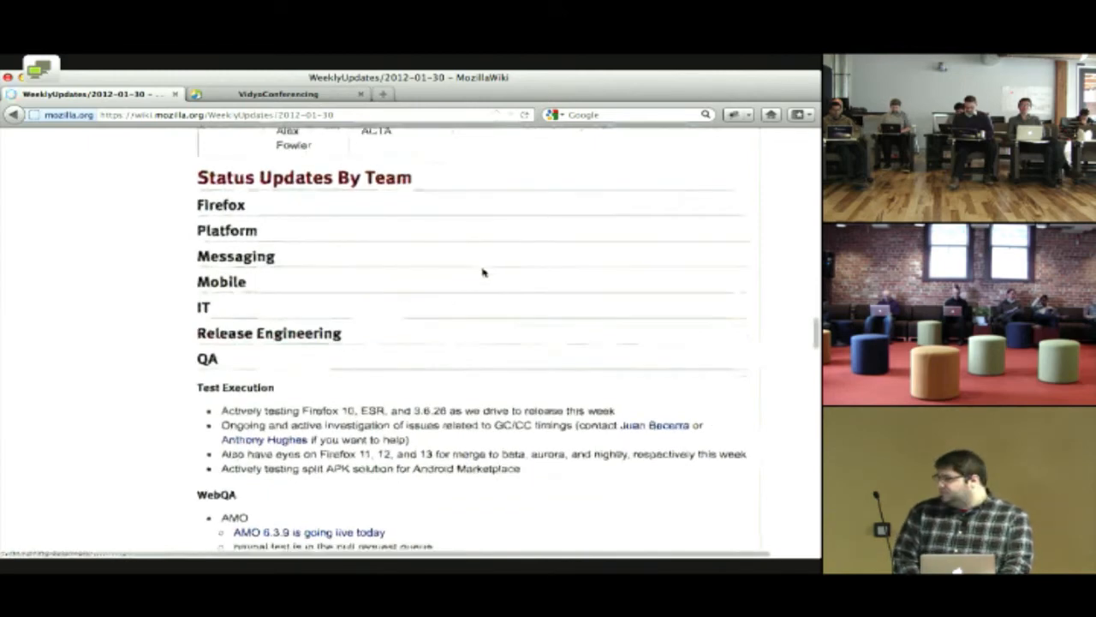
scroll(down, 3)
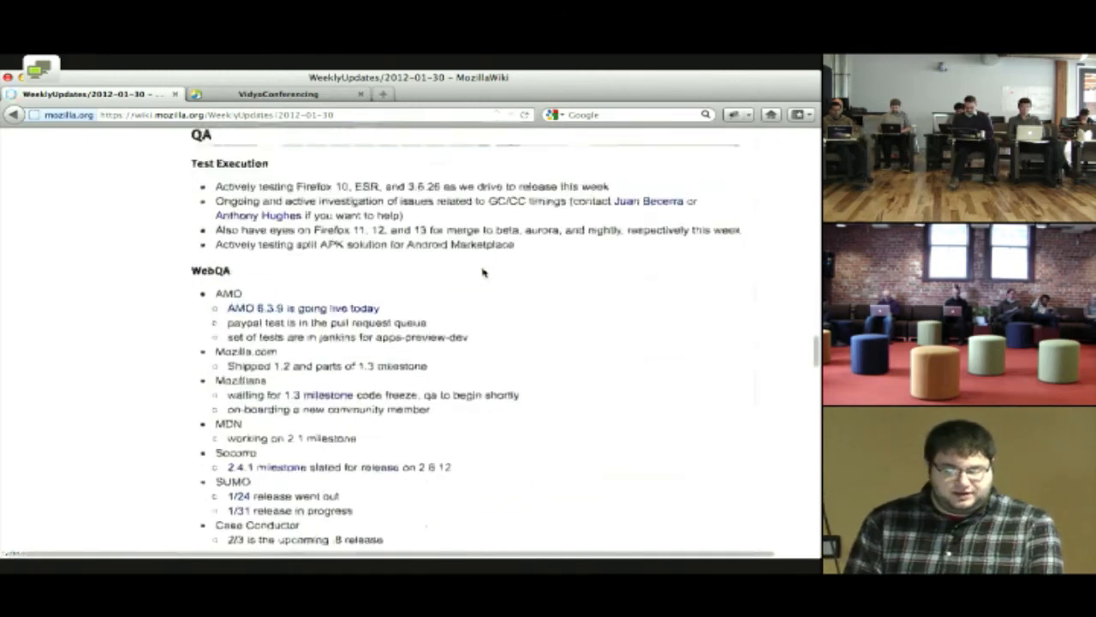
scroll(down, 3)
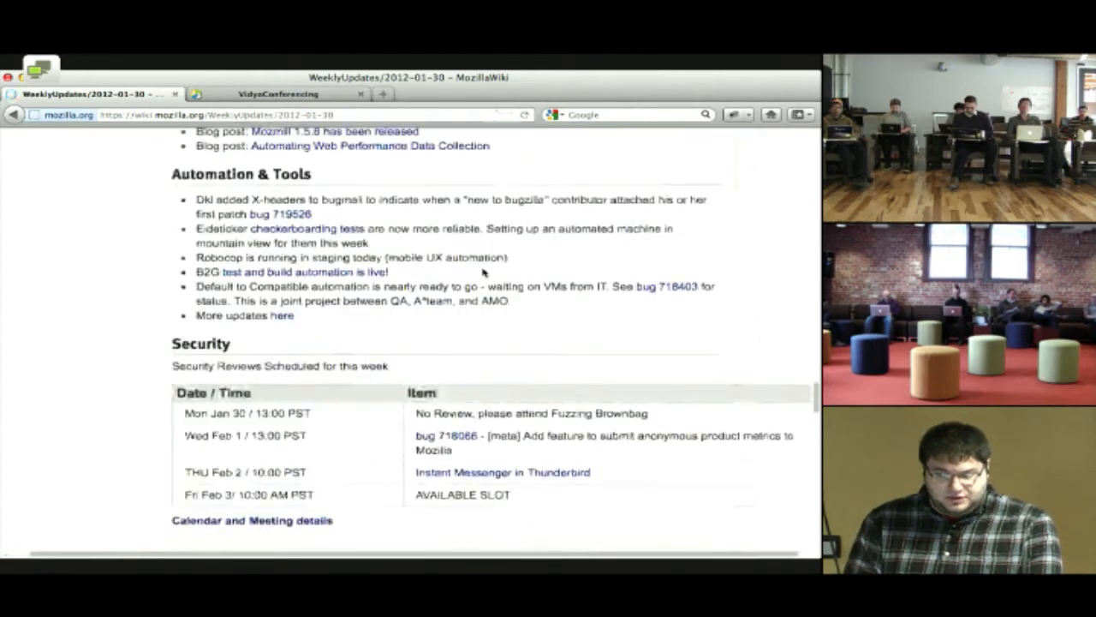
scroll(down, 3)
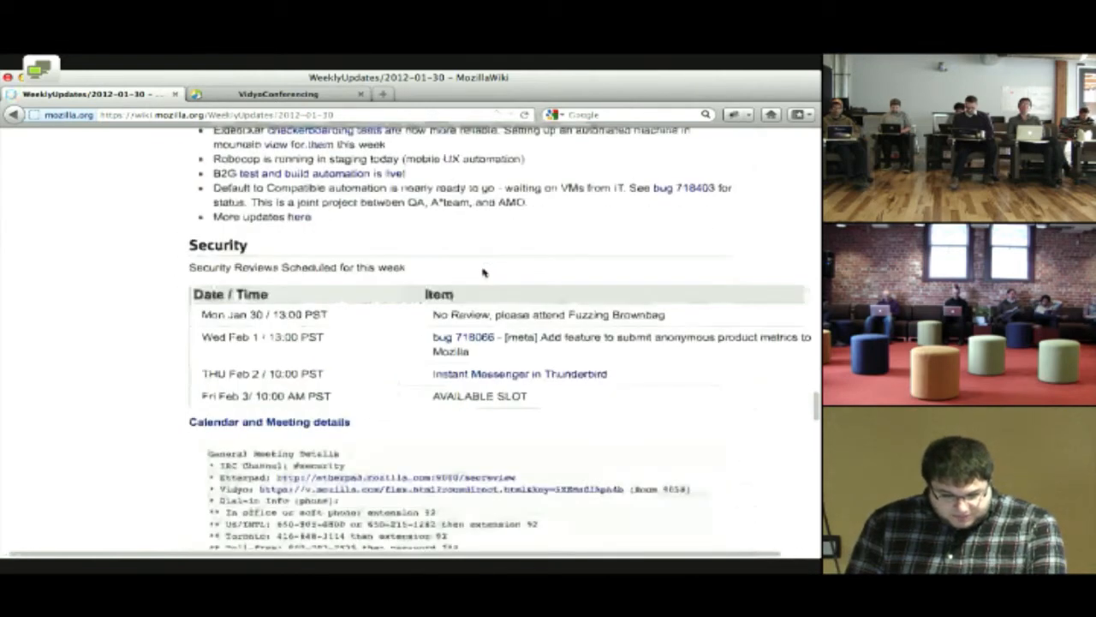
scroll(up, 3)
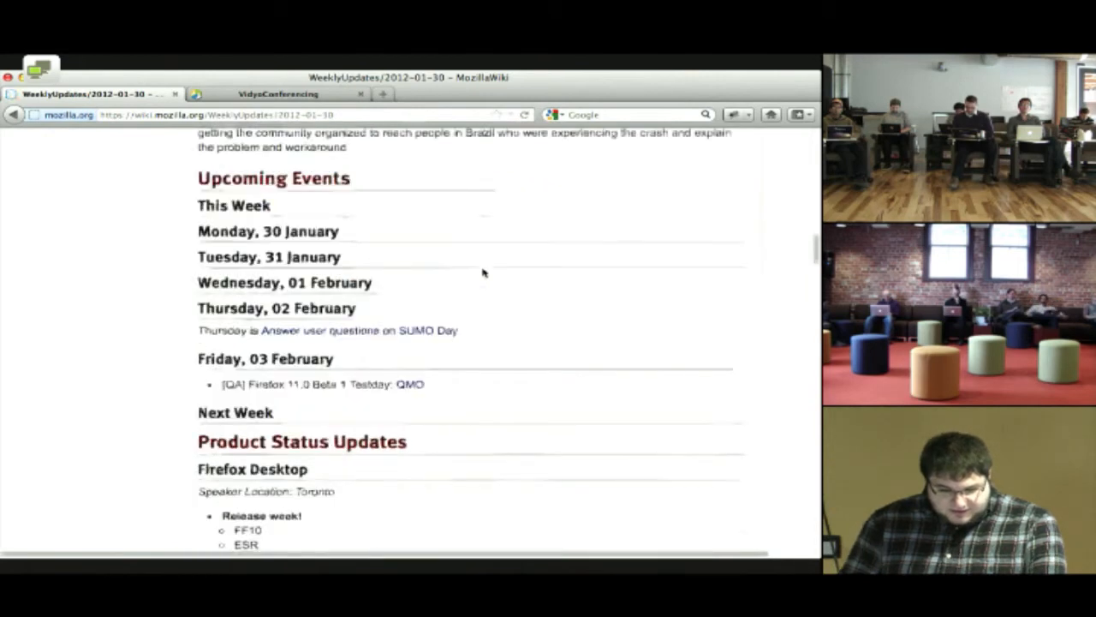
scroll(up, 3)
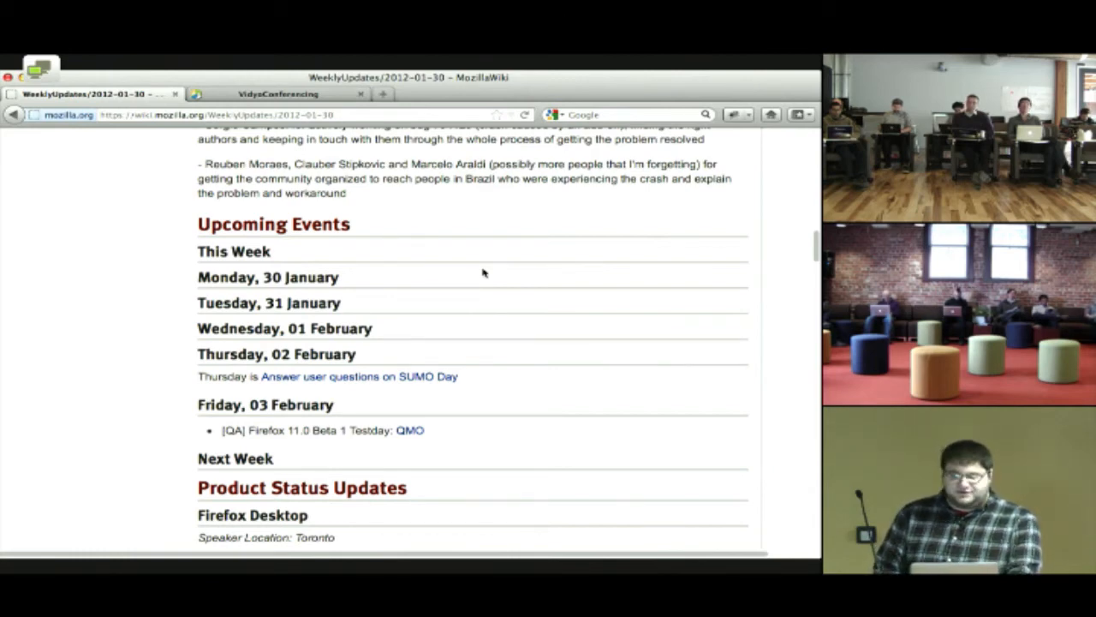
scroll(down, 3)
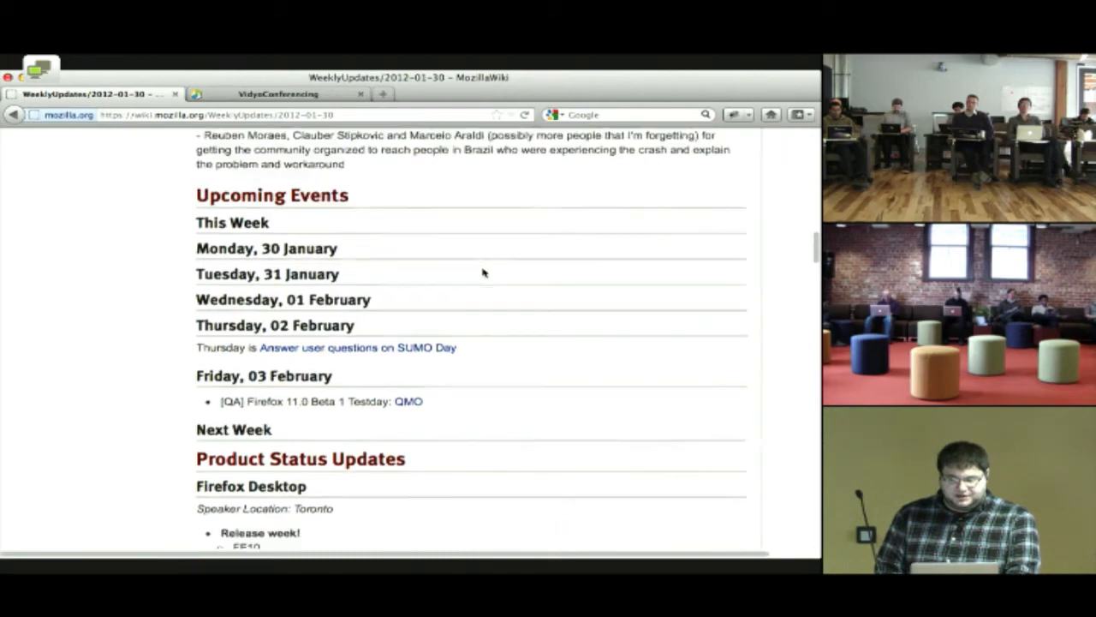
scroll(down, 3)
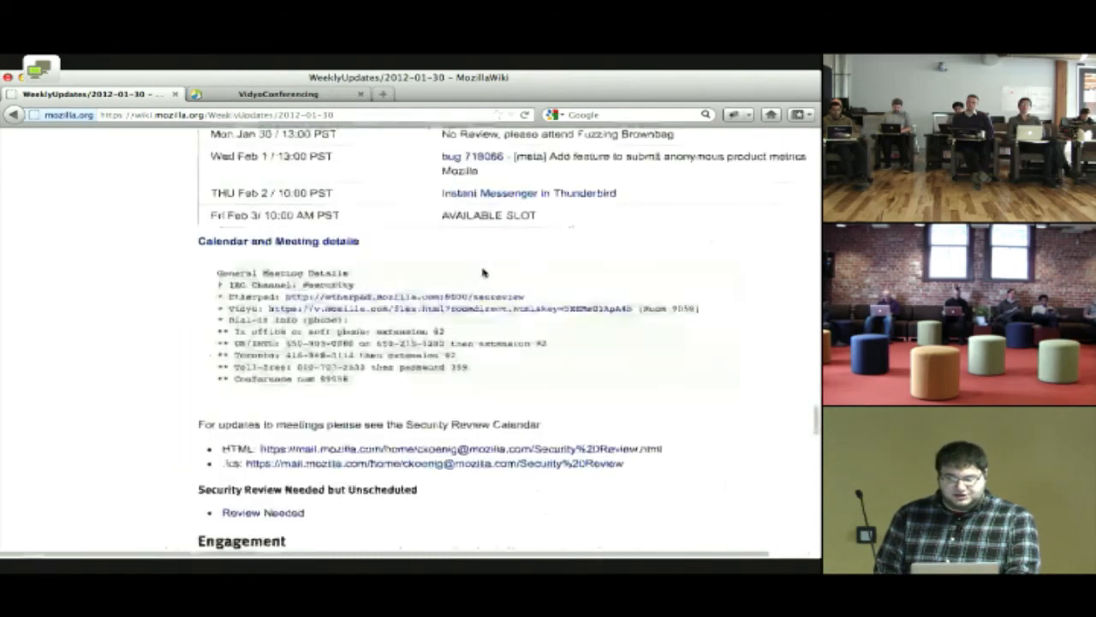
scroll(down, 3)
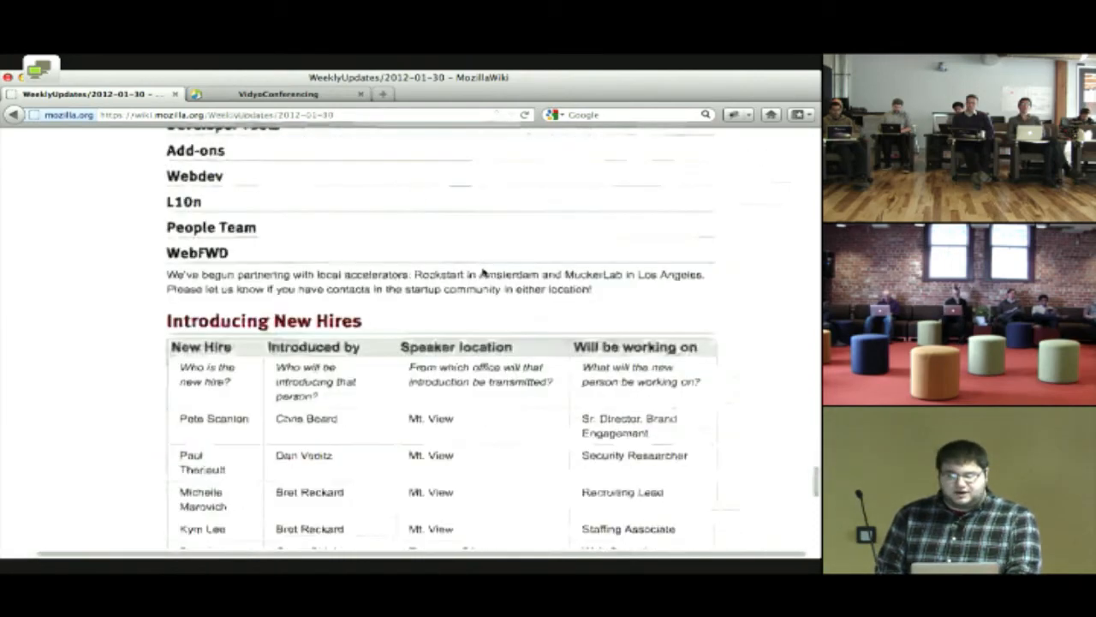
scroll(down, 3)
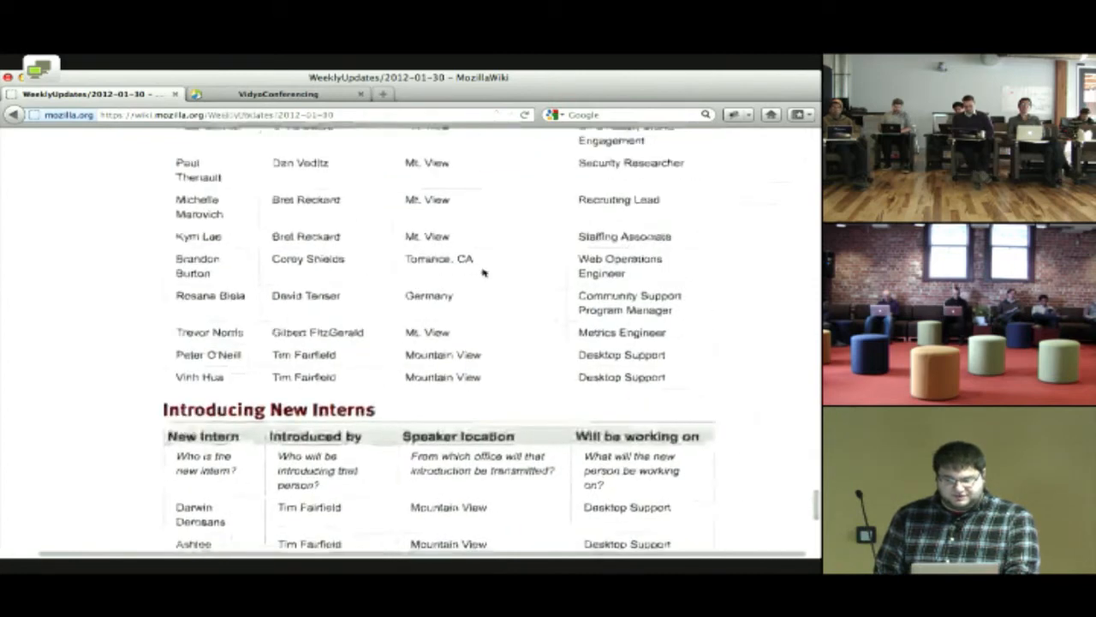
scroll(down, 3)
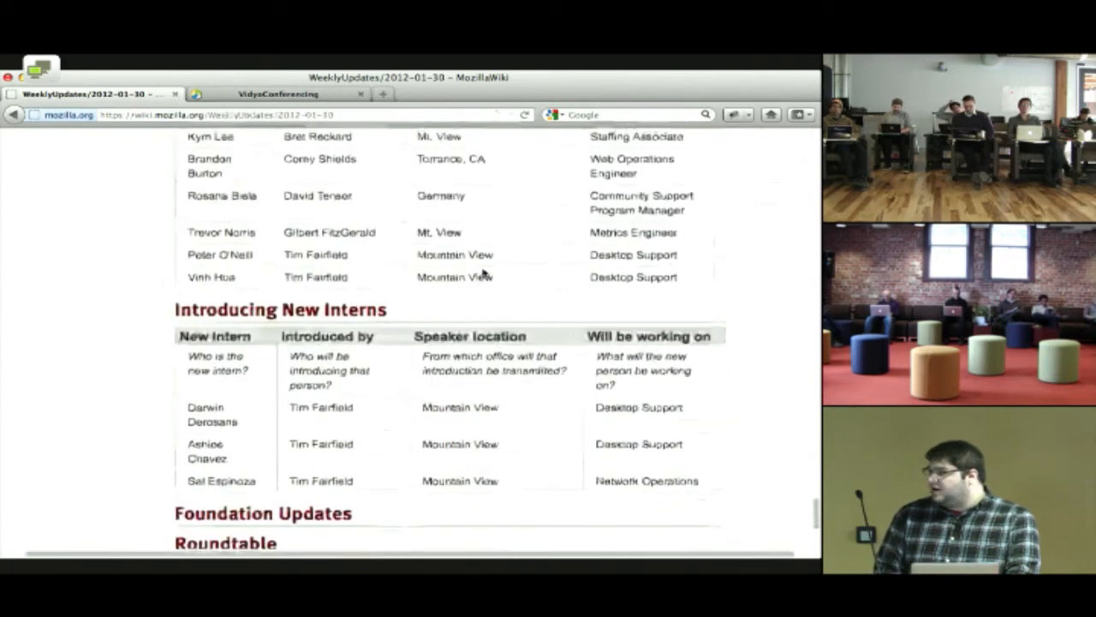
scroll(up, 3)
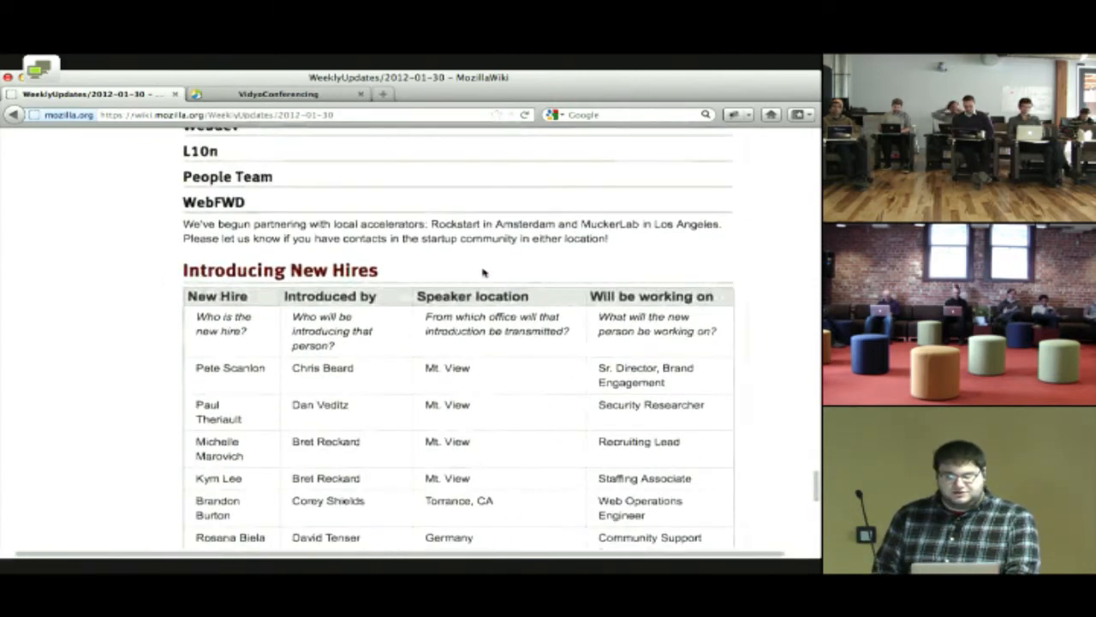
scroll(down, 3)
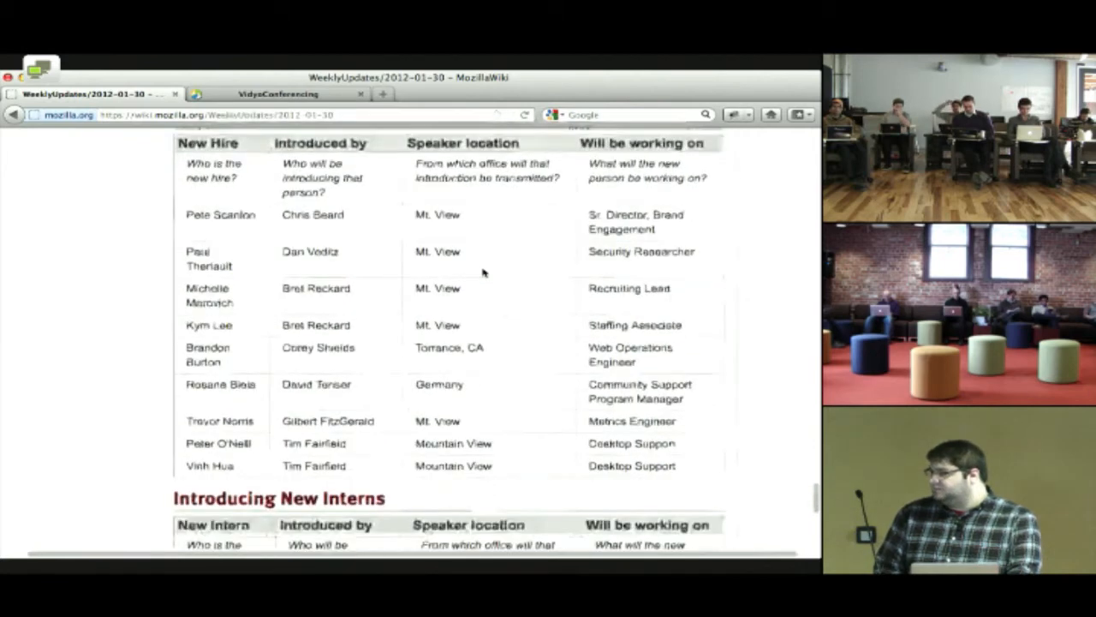